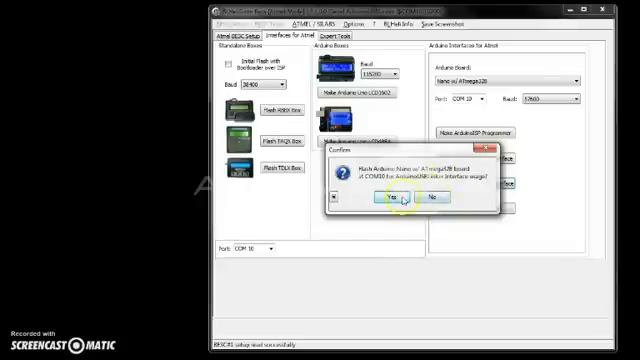
Step: Accept flashing the Nano on COM 11 as ArduinoUSBLinker and its servo-plug setup
left_click(377, 203)
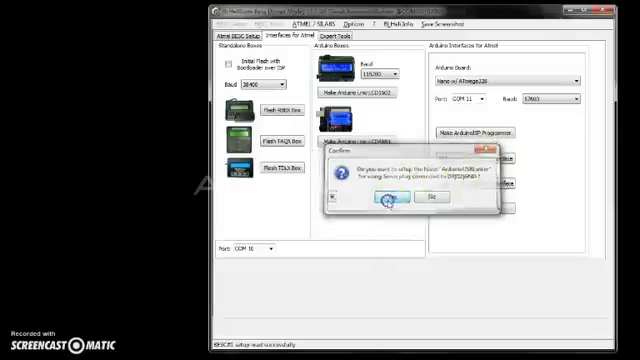
left_click(386, 206)
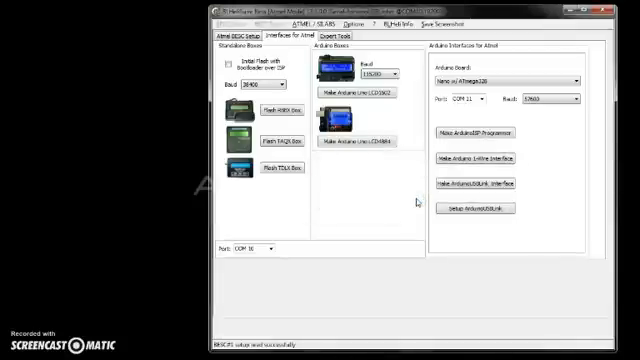
left_click(231, 37)
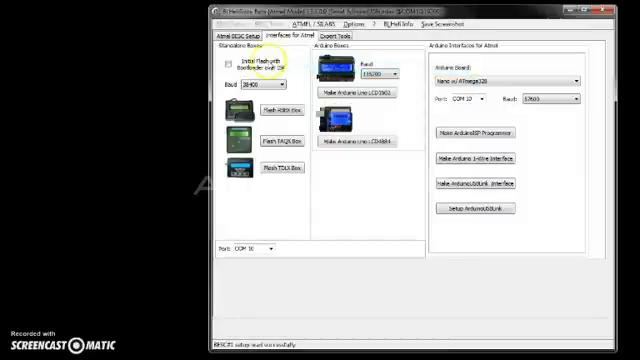
left_click(222, 34)
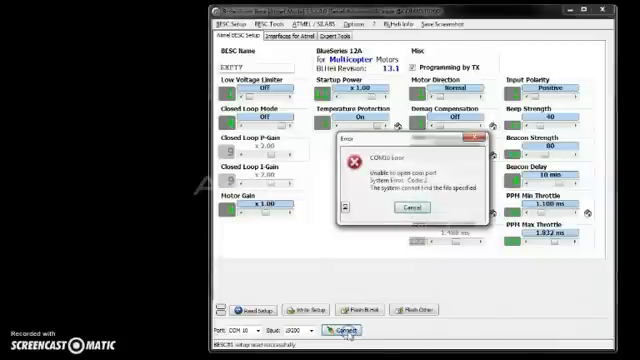
mouse_move(405, 208)
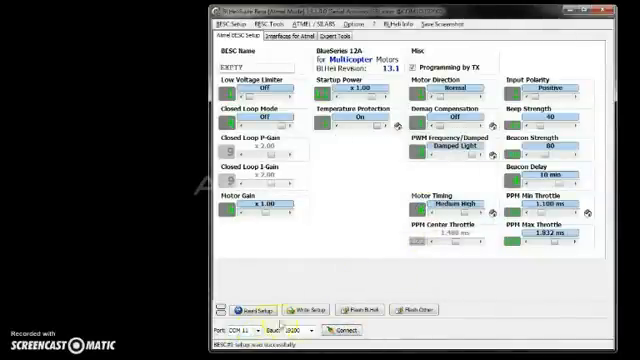
Step: Read the ESC settings on COM 11, triggering the BLHeli flash offer
left_click(351, 326)
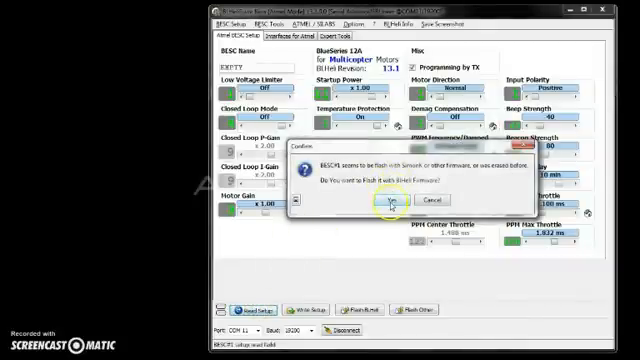
Step: Flash the ESC with BlueSeries 12A MULTI BLHeli 13.1 and acknowledge completion
left_click(388, 201)
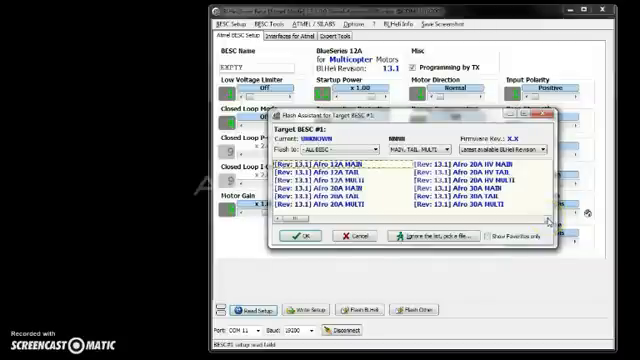
scroll("down", 3)
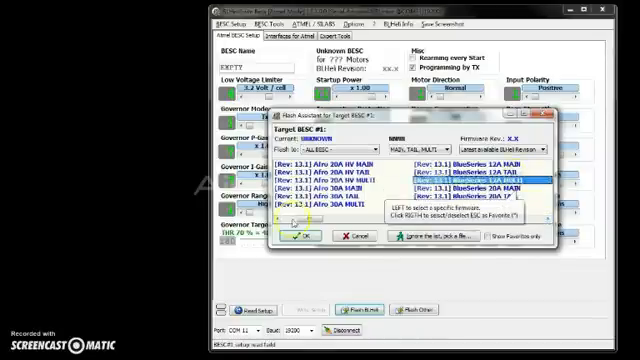
left_click(296, 241)
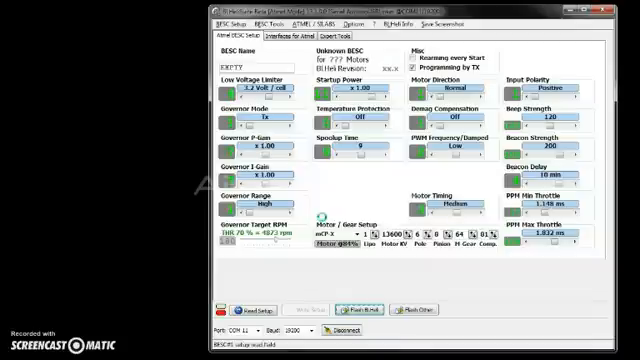
left_click(354, 311)
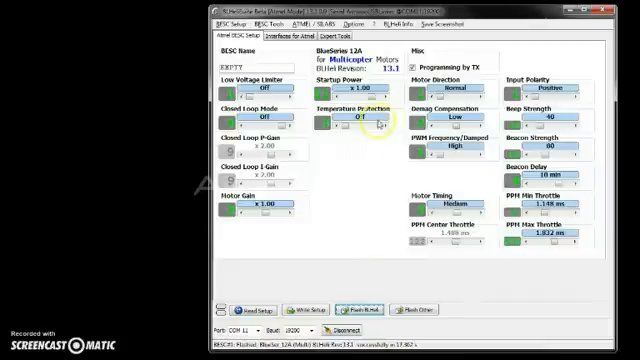
Step: Switch temperature protection on in the ESC settings
left_click(333, 128)
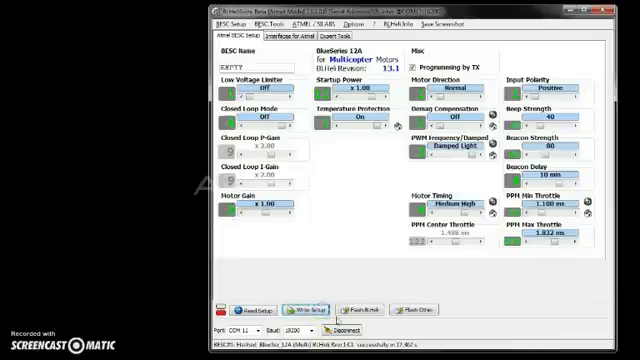
Step: Write the revised settings to the ESC and dismiss the Write OK message
left_click(290, 311)
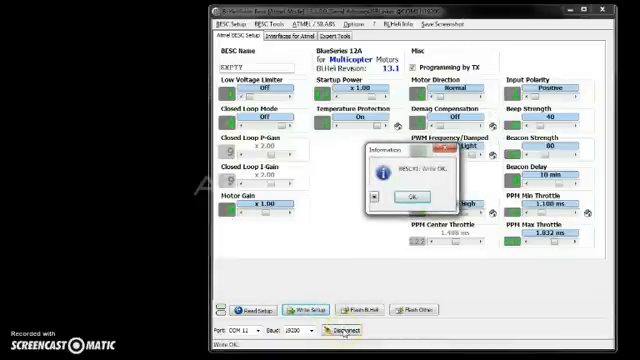
left_click(409, 195)
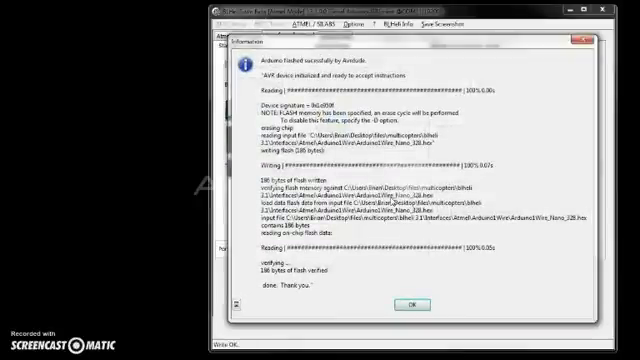
Step: Dismiss the Avrdude flashing report and the one-wire connection instructions
left_click(408, 305)
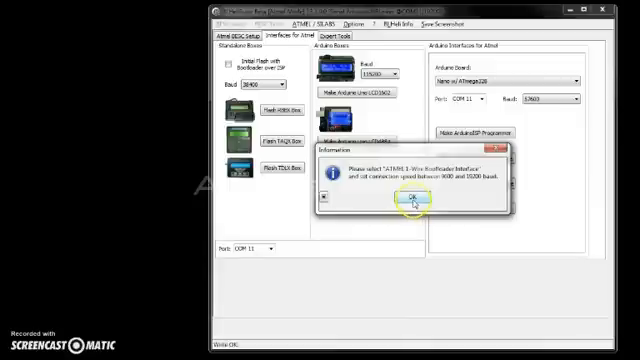
left_click(411, 203)
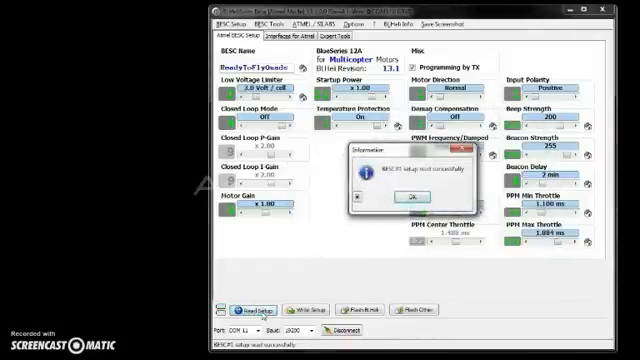
Step: Dismiss the successful read message, leaving ReadyToFlyQuads settings with 3.0 V/cell shown
left_click(442, 194)
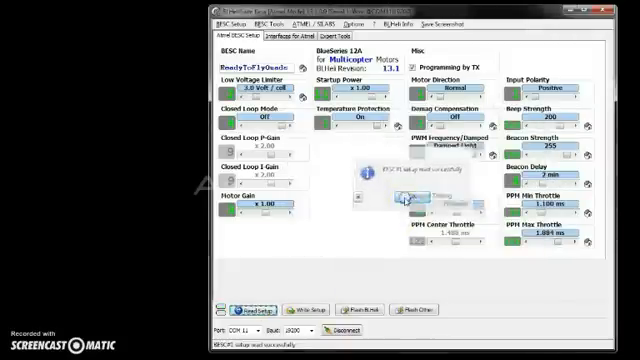